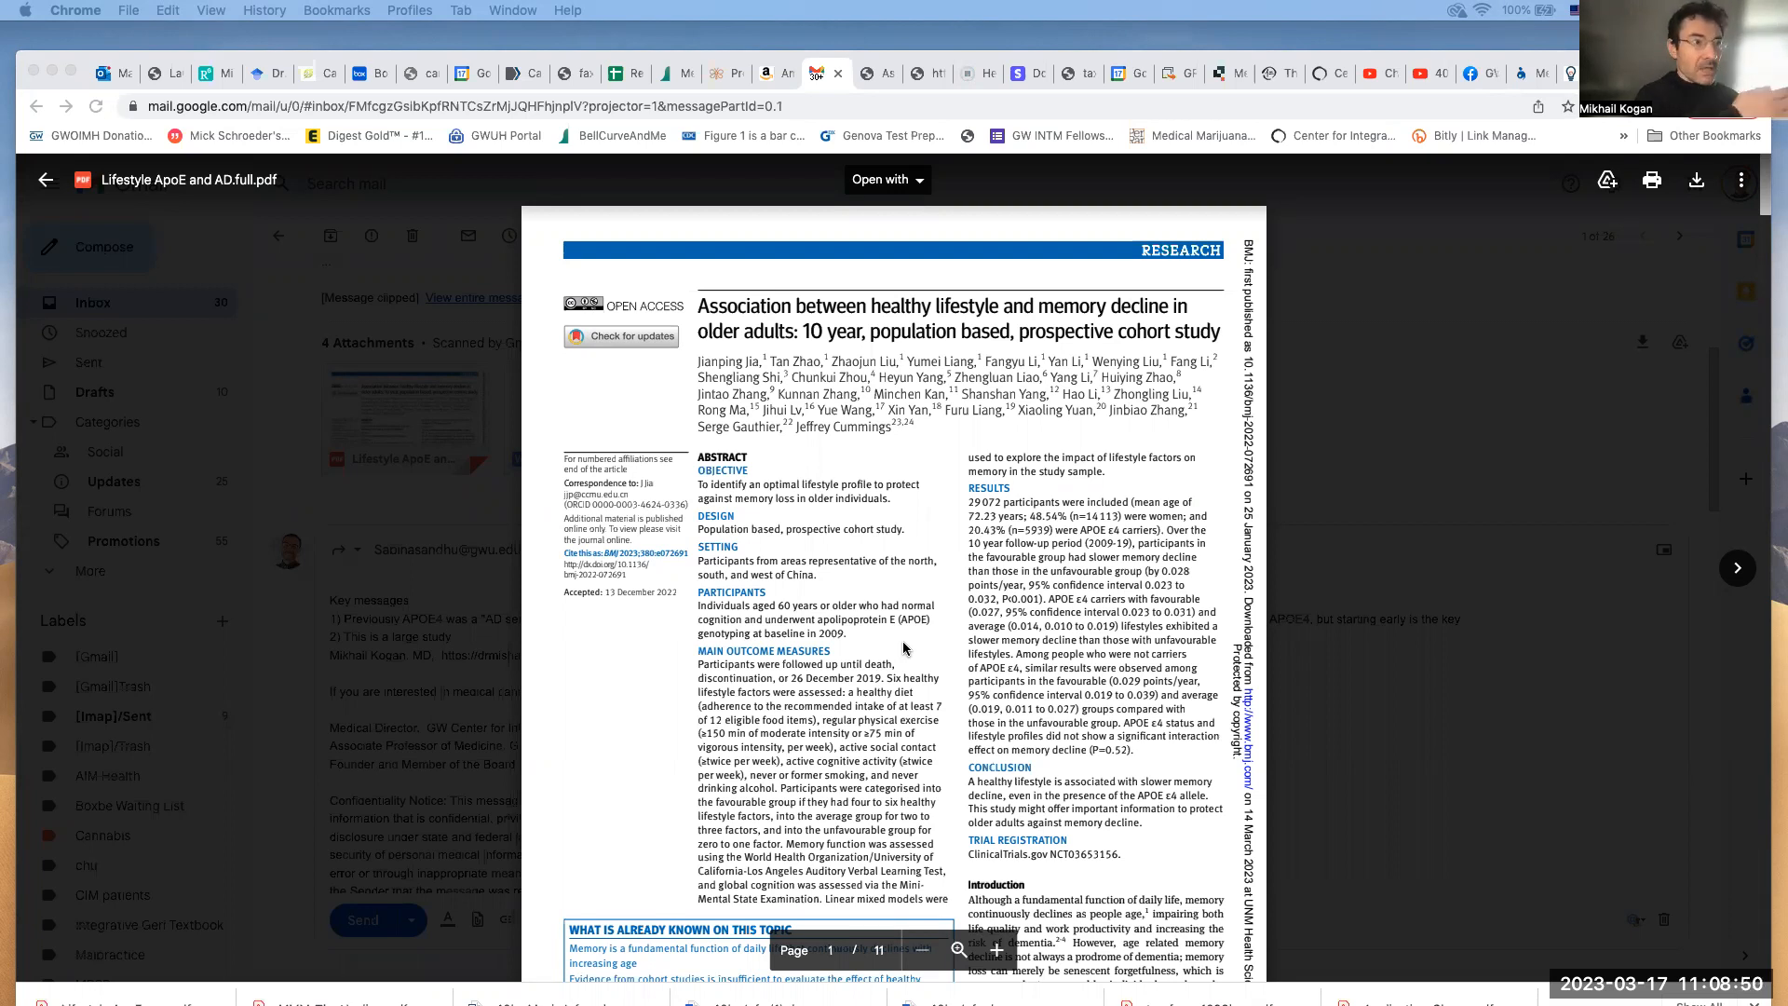
{"action": "mouse_move", "coordinate": [1003, 842]}
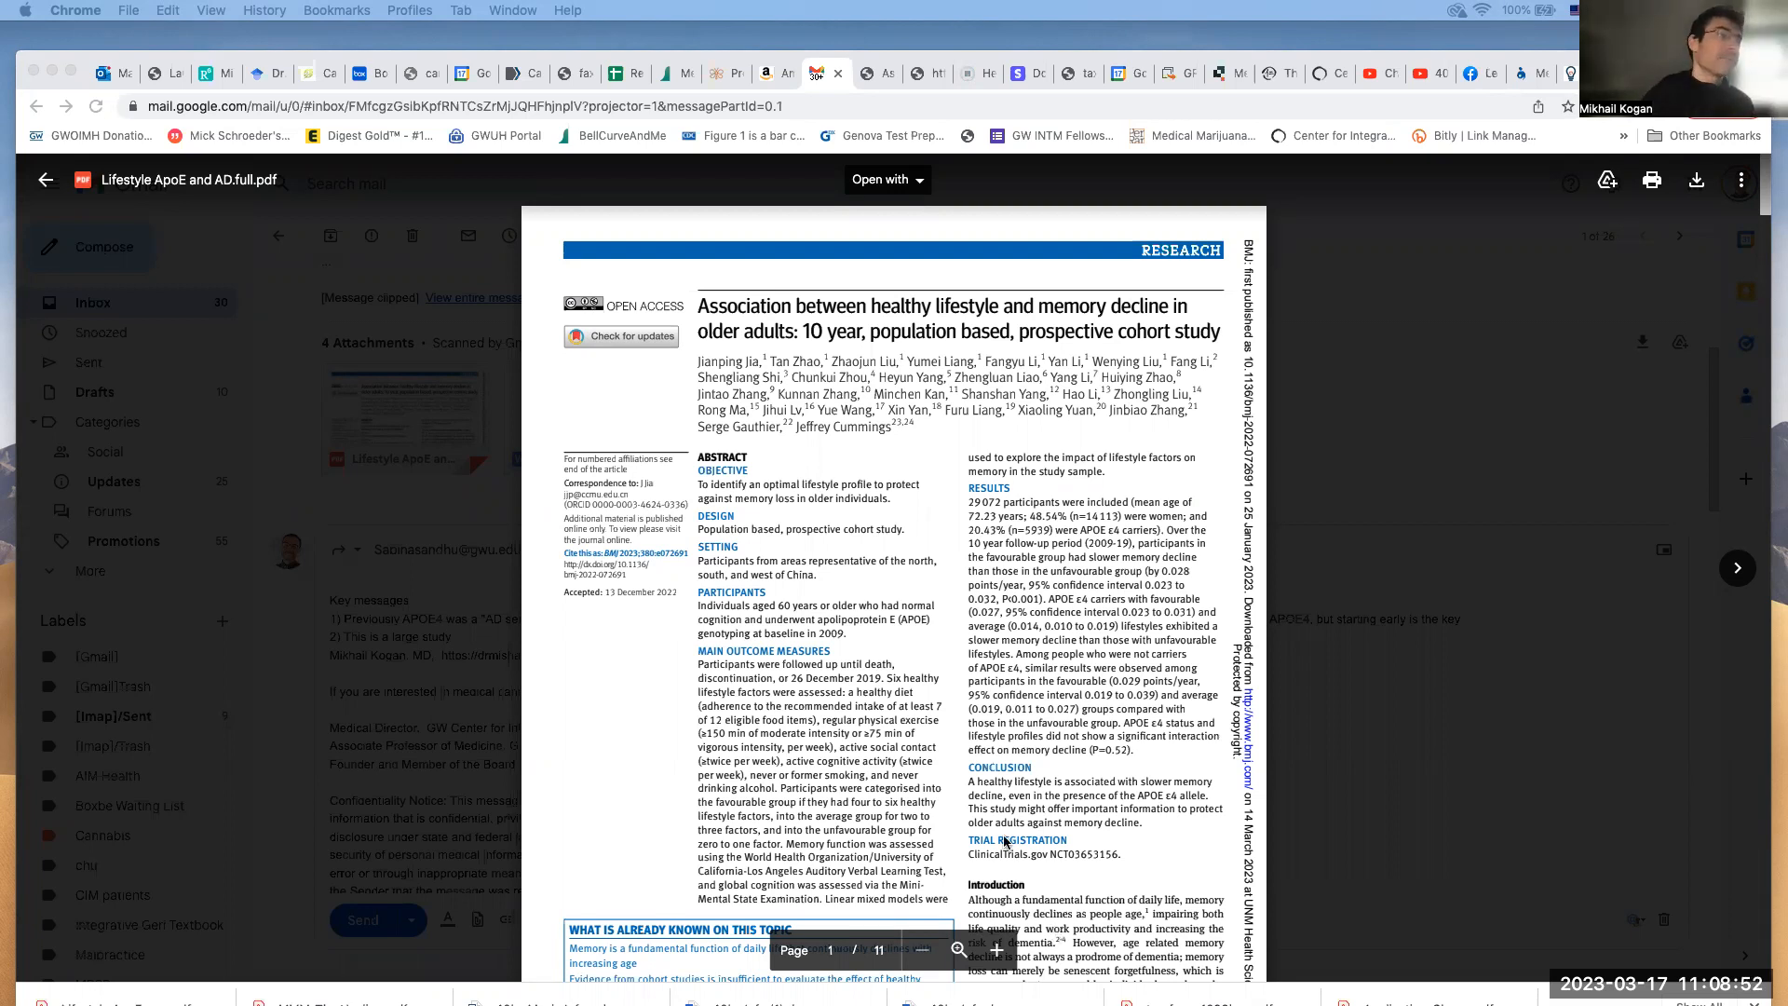
{"action": "mouse_move", "coordinate": [771, 804]}
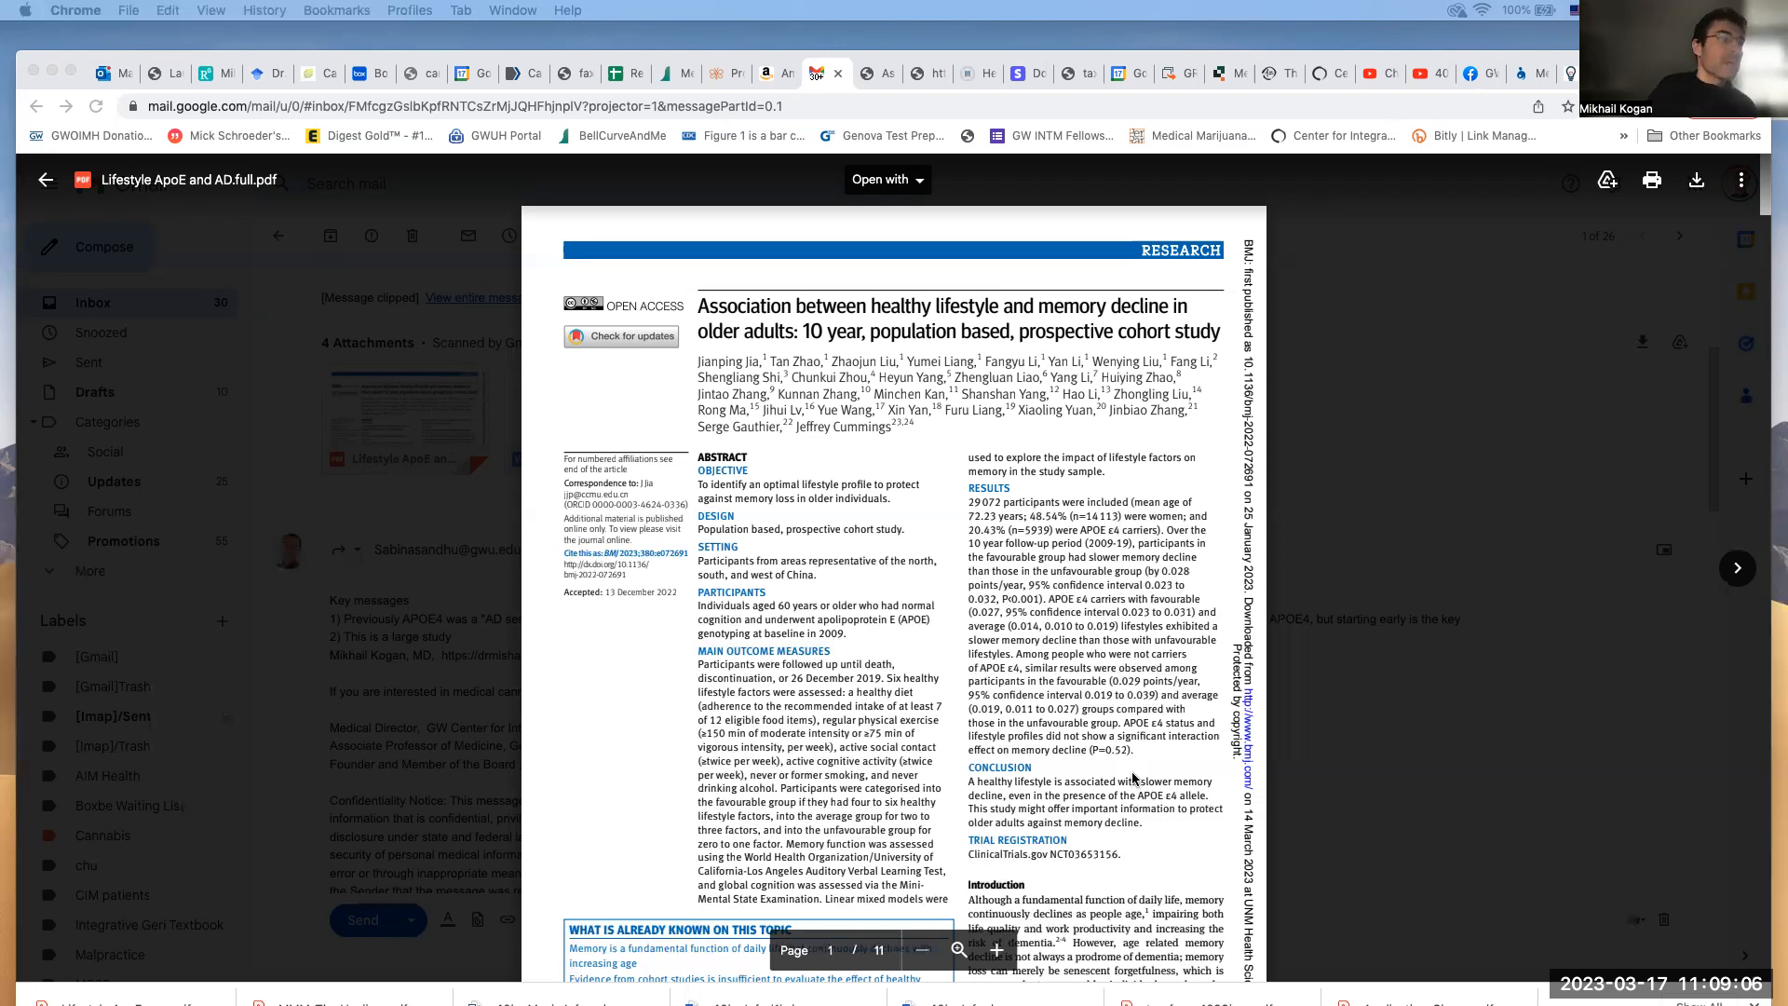
{"action": "mouse_move", "coordinate": [1084, 766]}
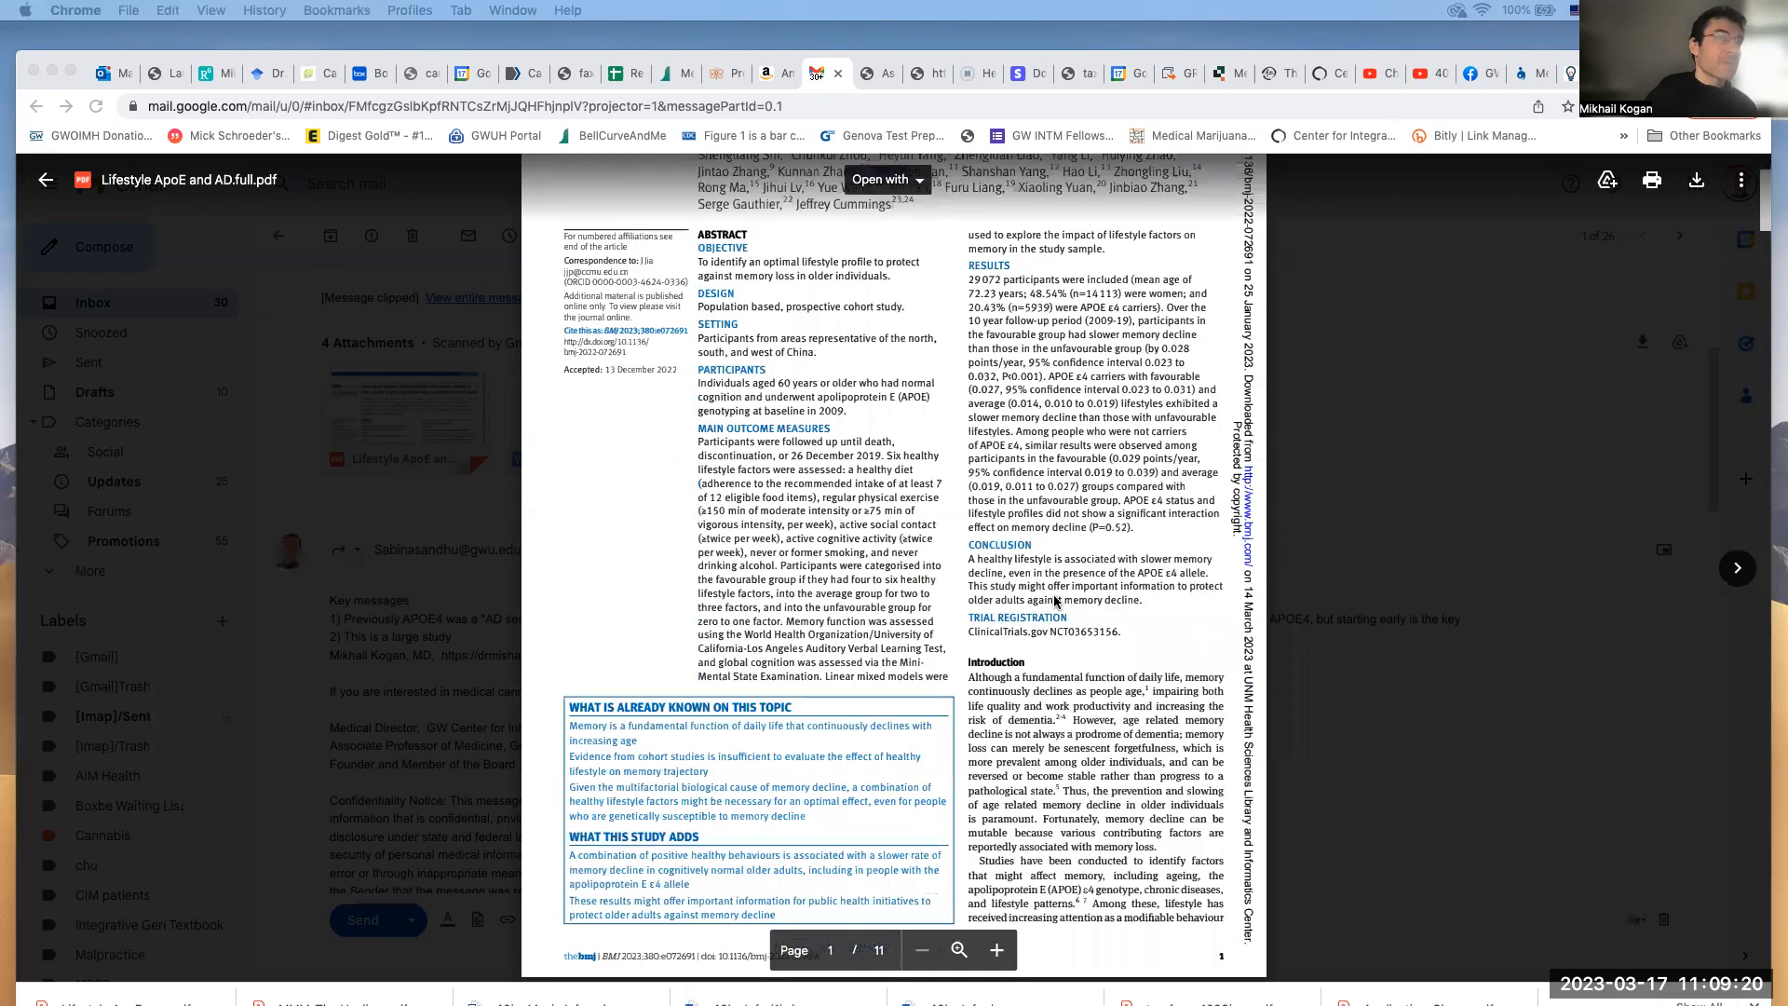
Scroll the attached BMJ PDF to page 2 so the visual abstract fills the viewer
{"action": "scroll", "scroll_direction": "down", "scroll_amount": 3}
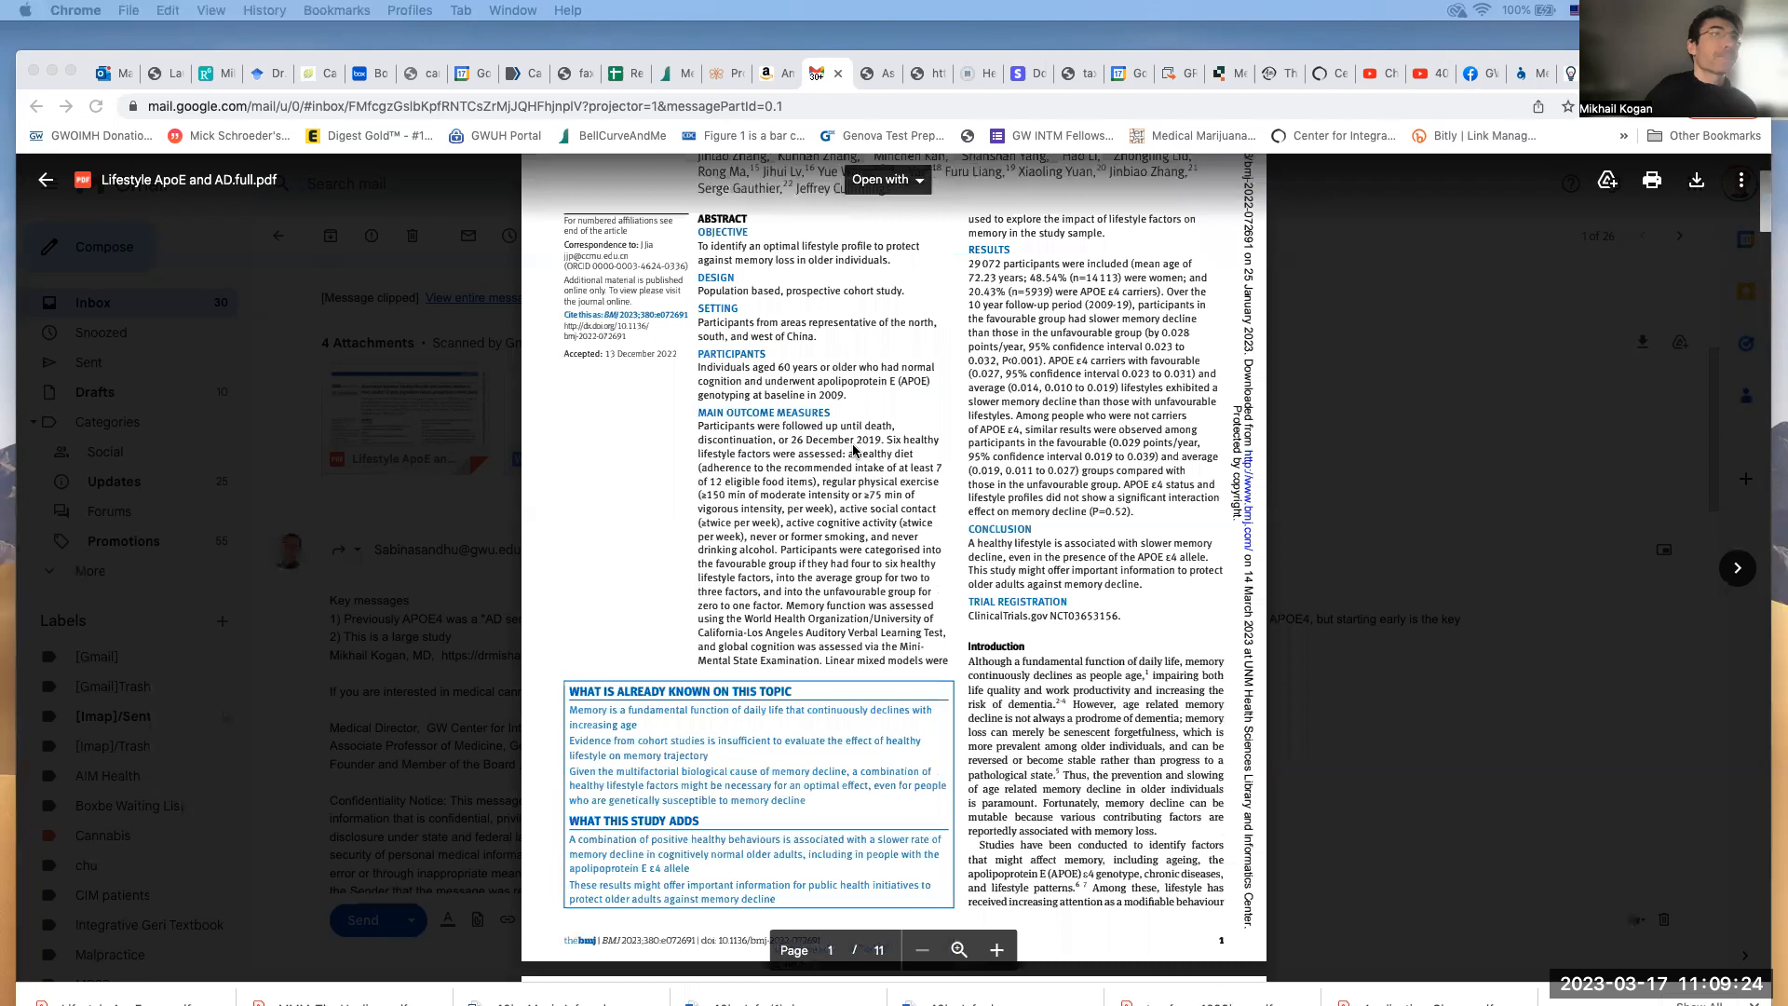
{"action": "scroll", "scroll_direction": "down", "scroll_amount": 3}
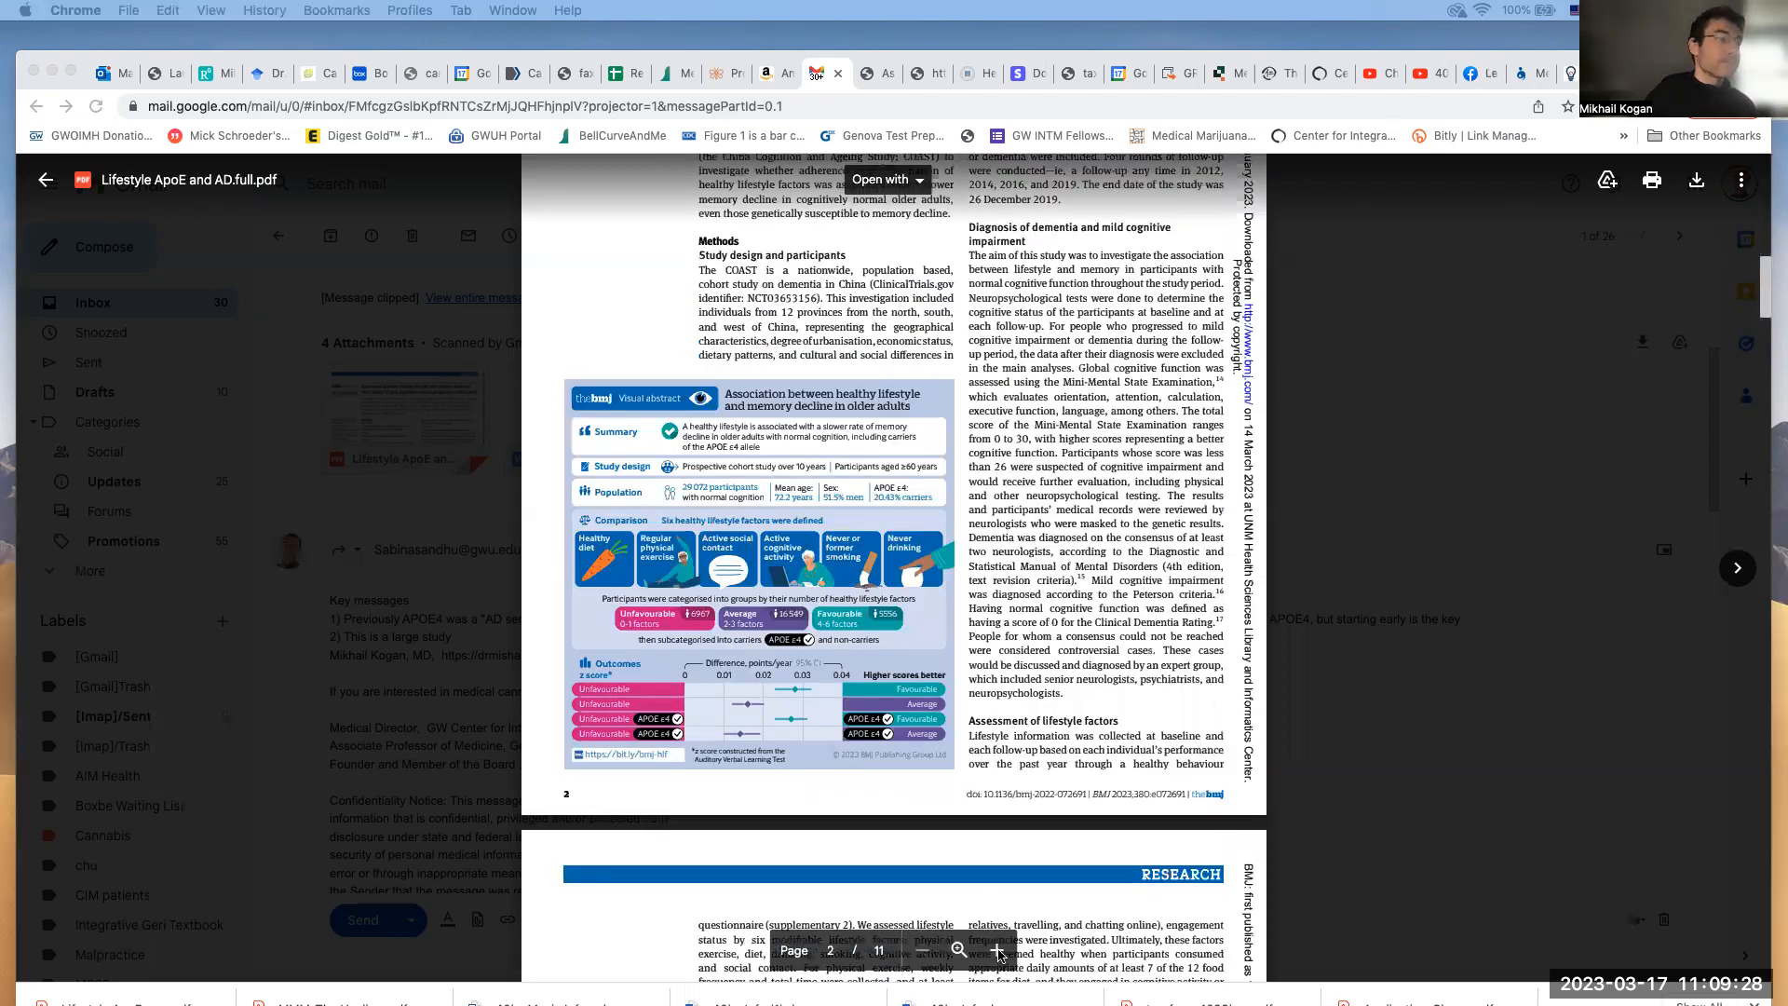
{"action": "left_click", "coordinate": [996, 950]}
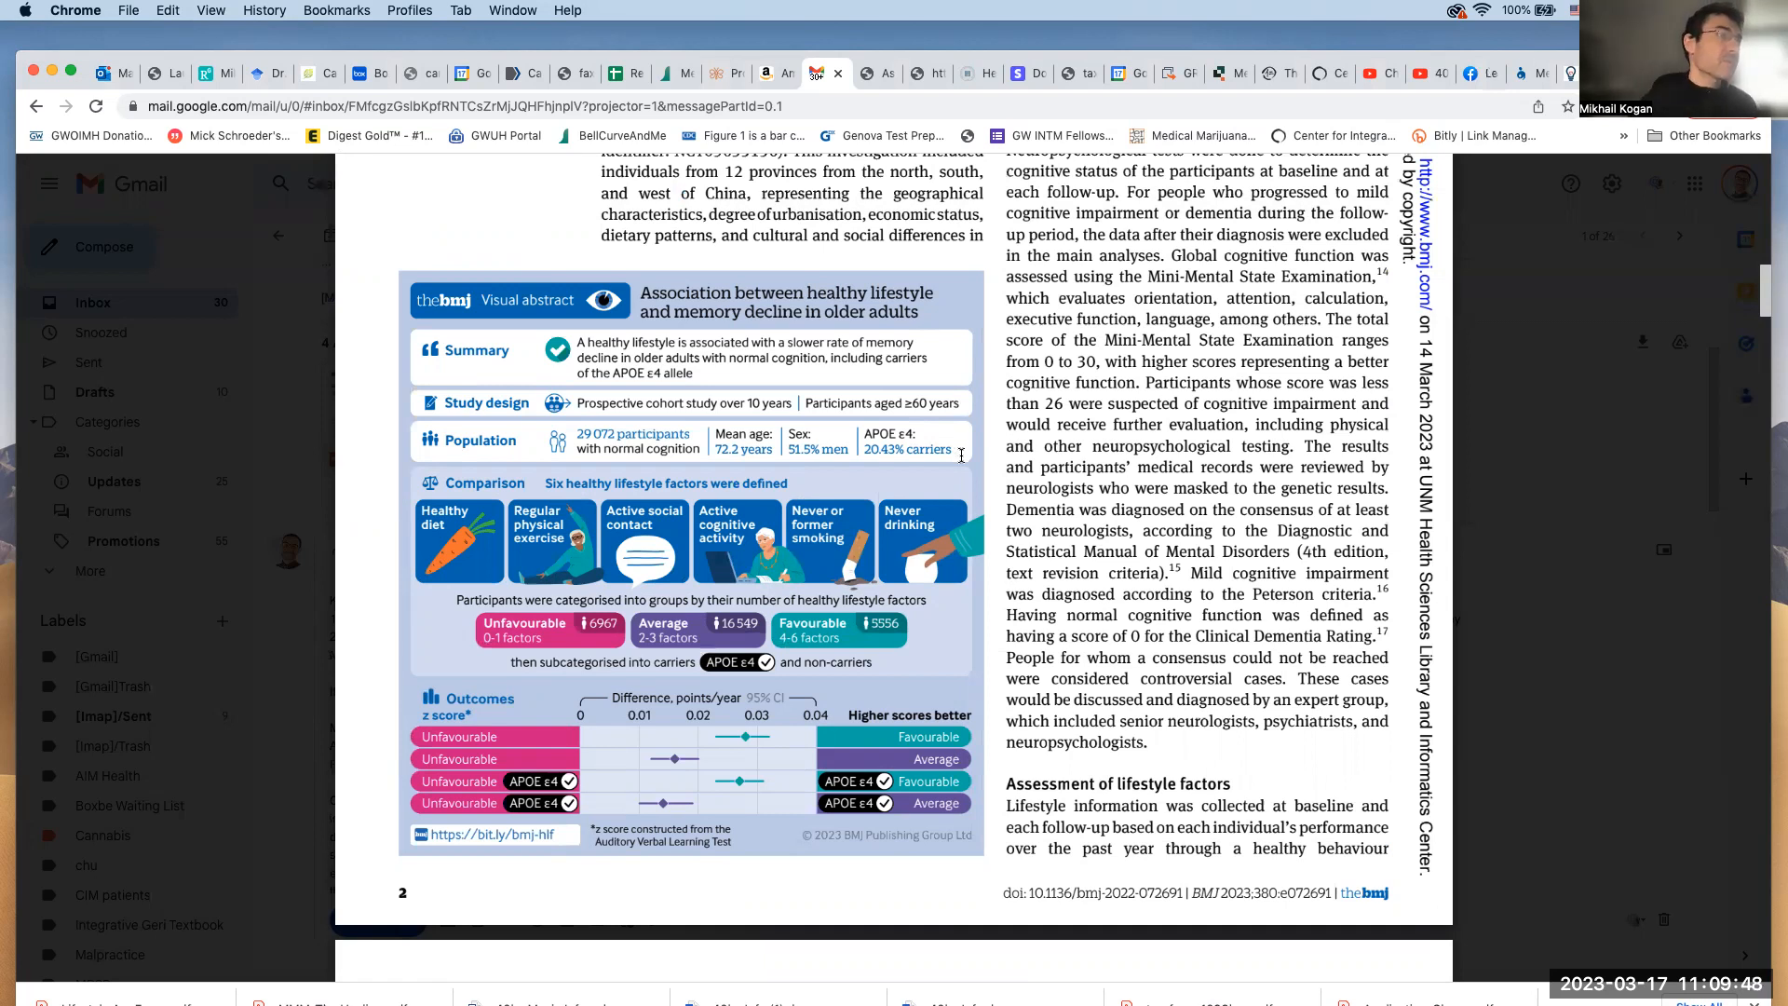
{"action": "mouse_move", "coordinate": [555, 570]}
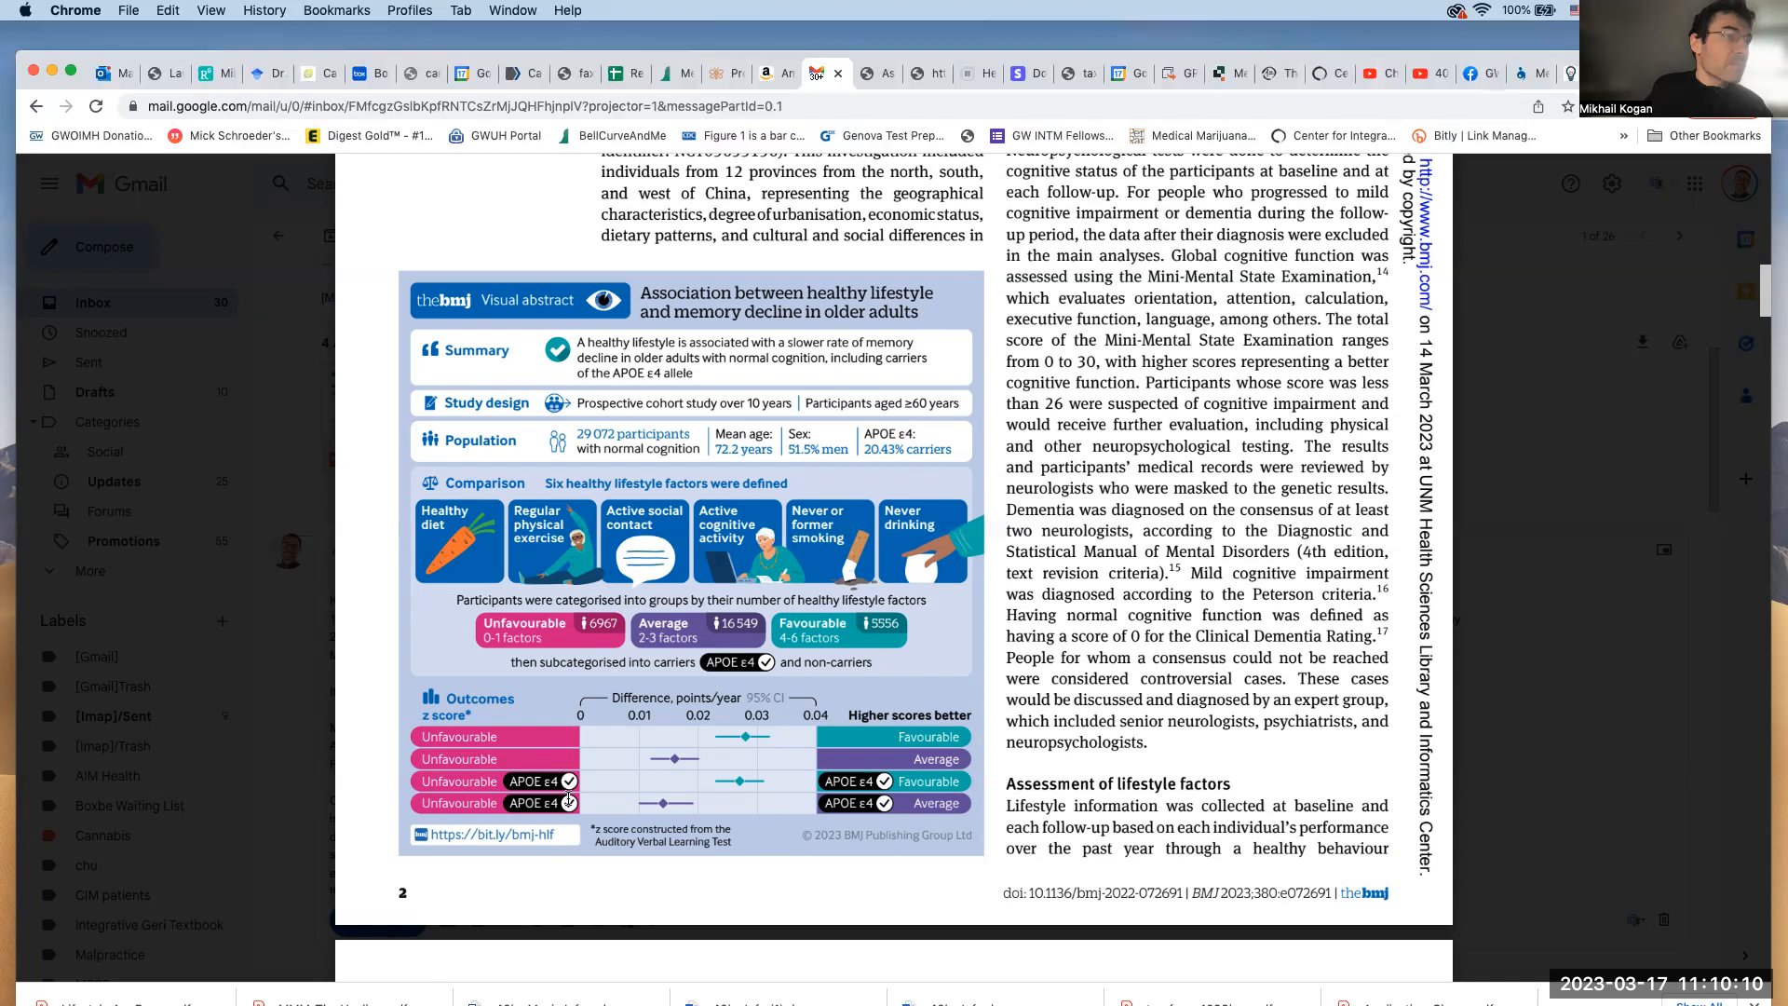
{"action": "mouse_move", "coordinate": [739, 745]}
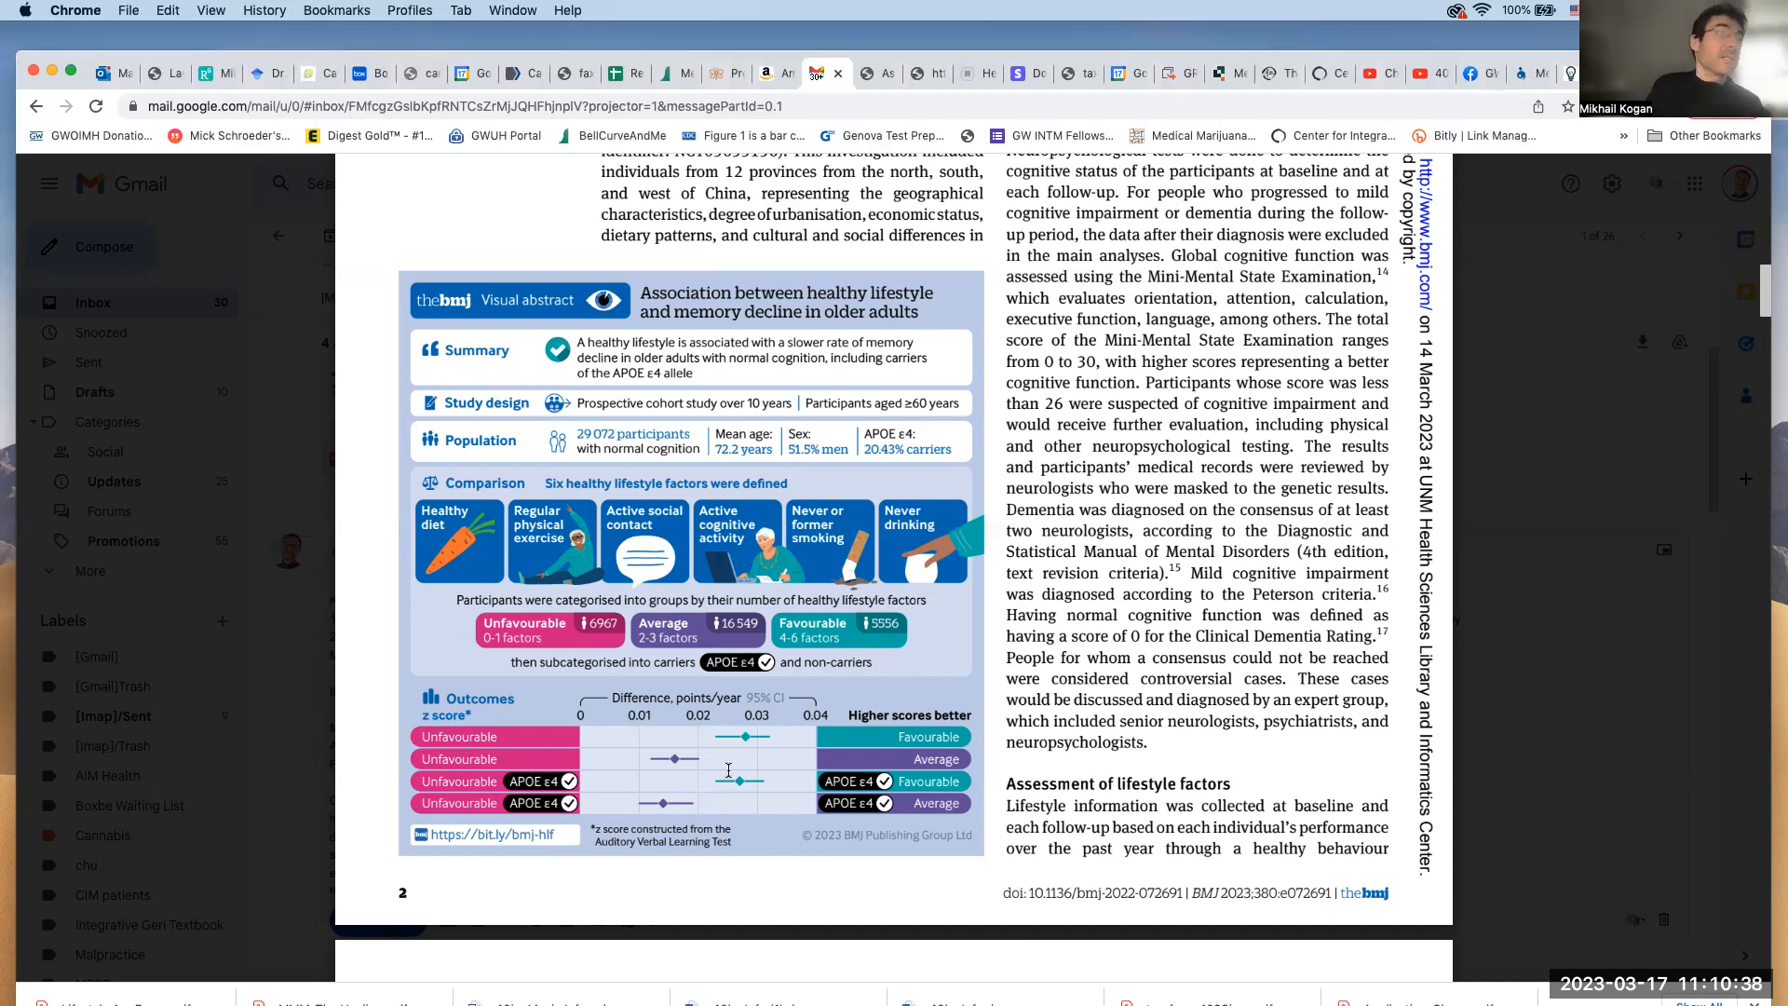
{"action": "mouse_move", "coordinate": [870, 473]}
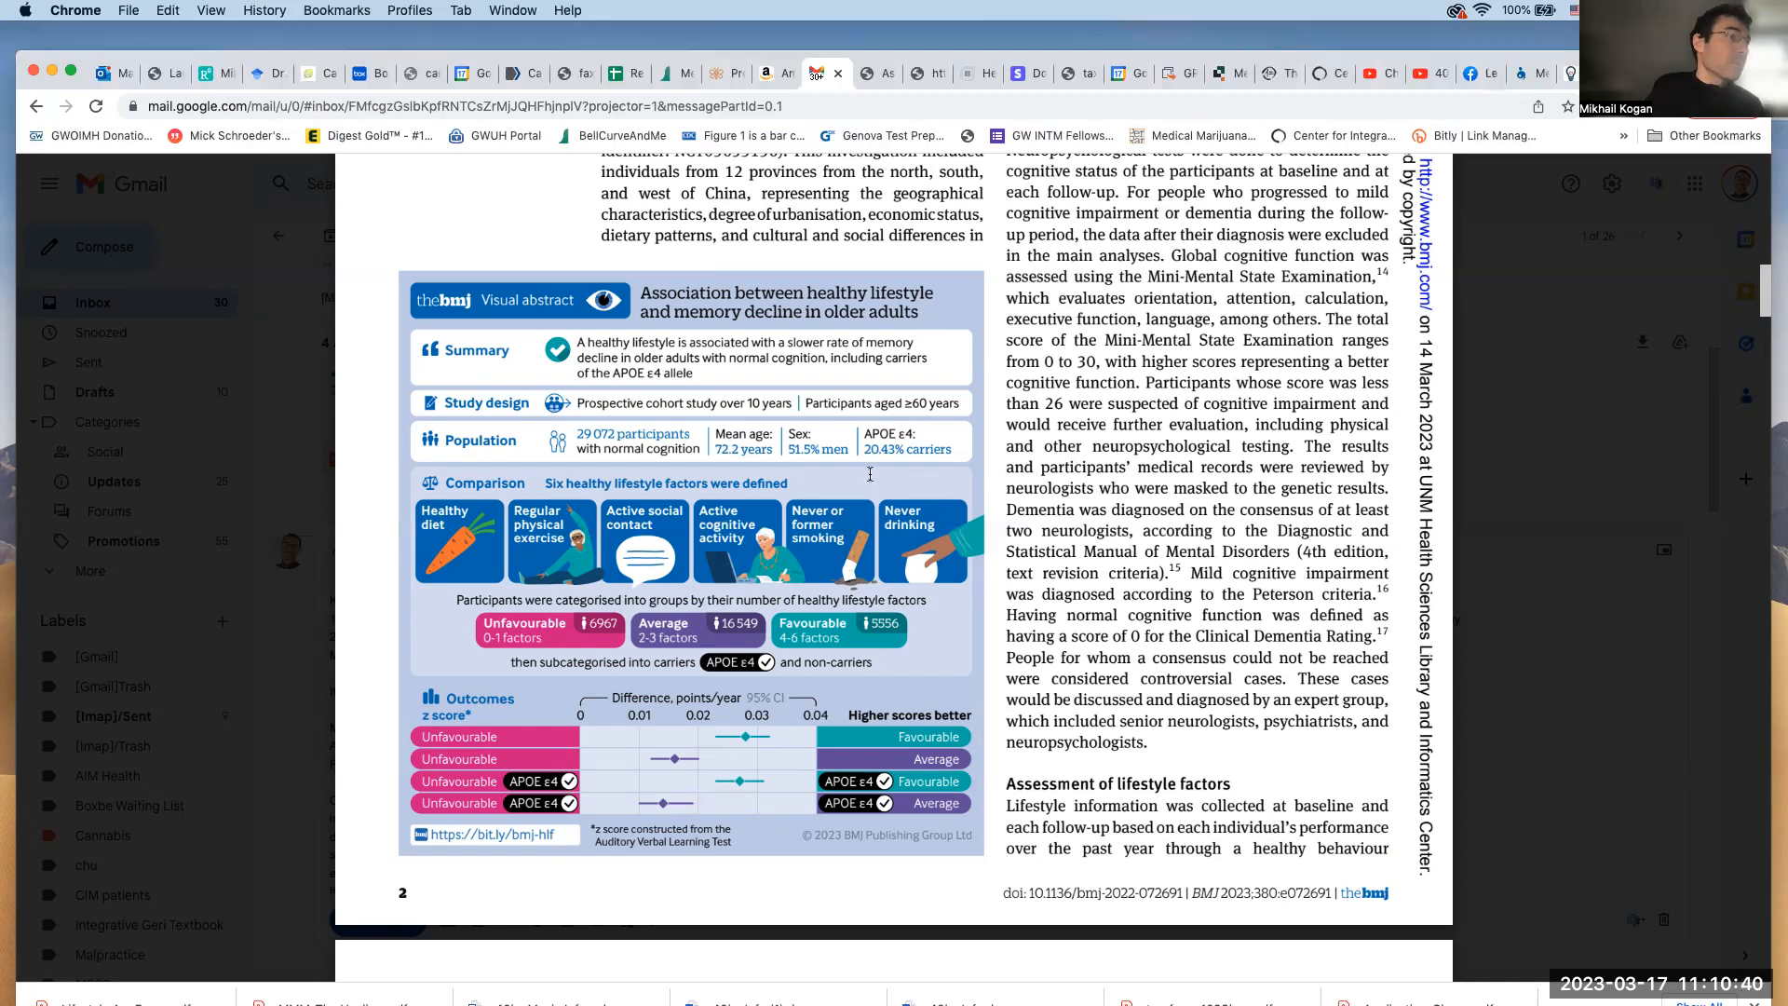
{"action": "mouse_move", "coordinate": [761, 746]}
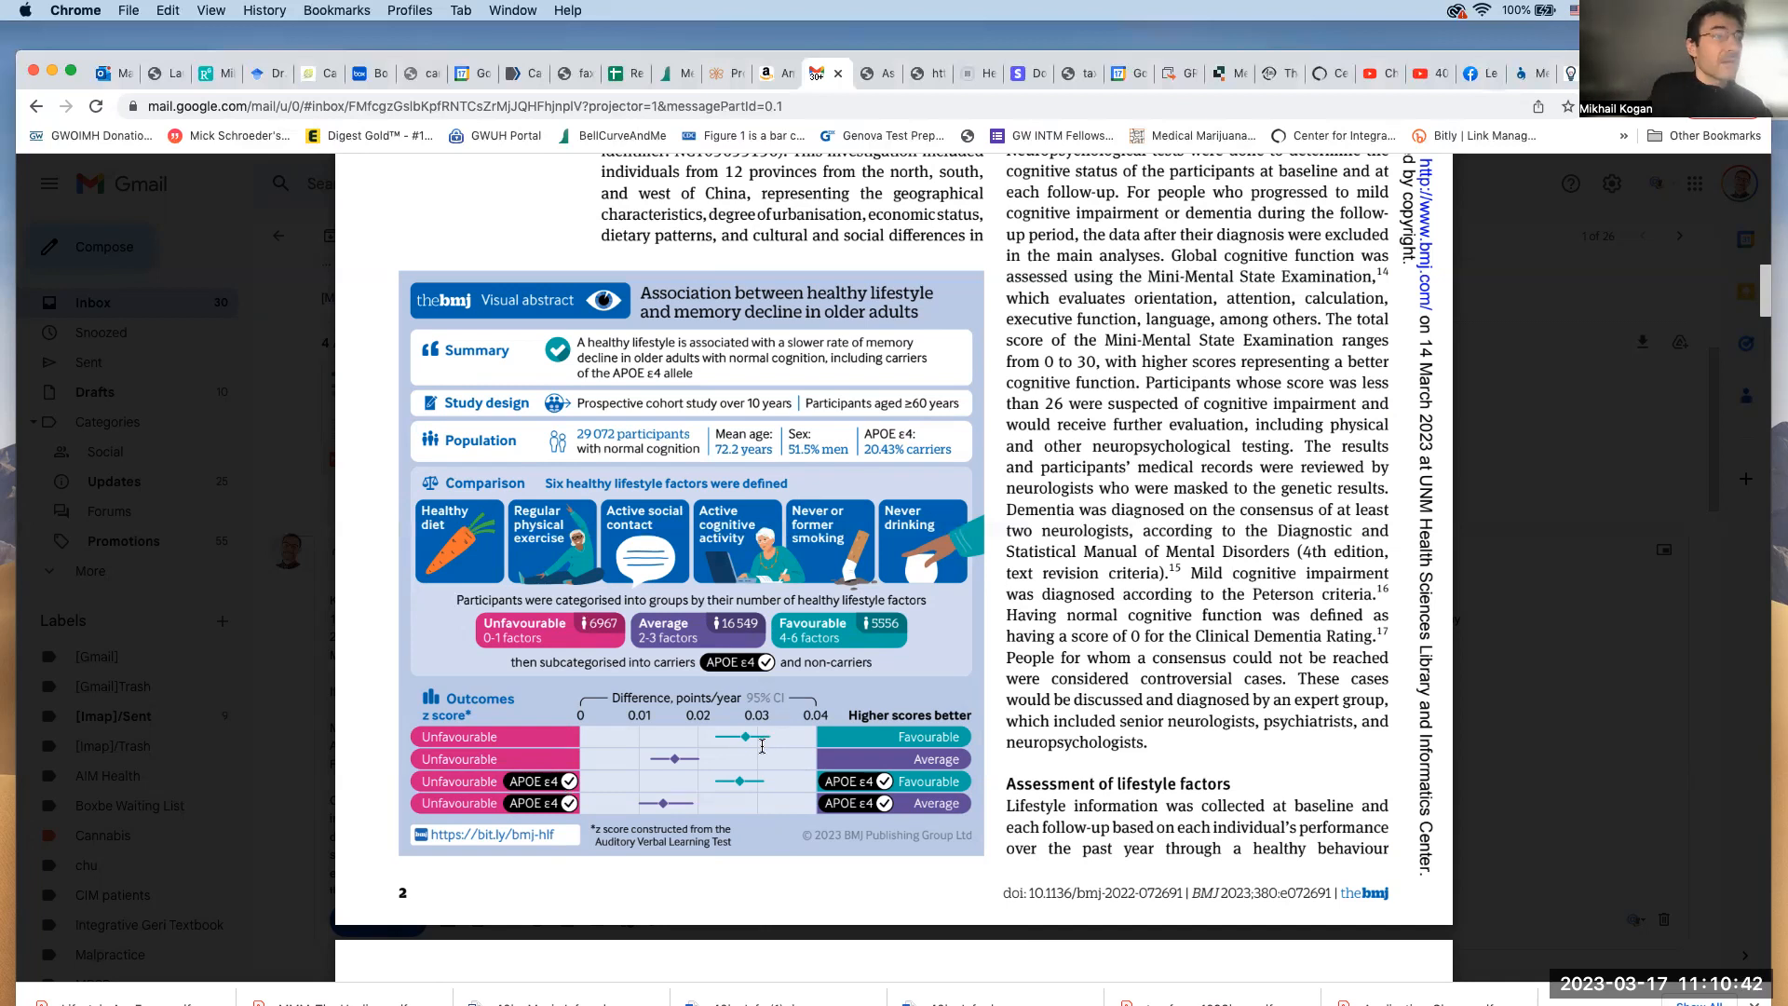
{"action": "mouse_move", "coordinate": [732, 793]}
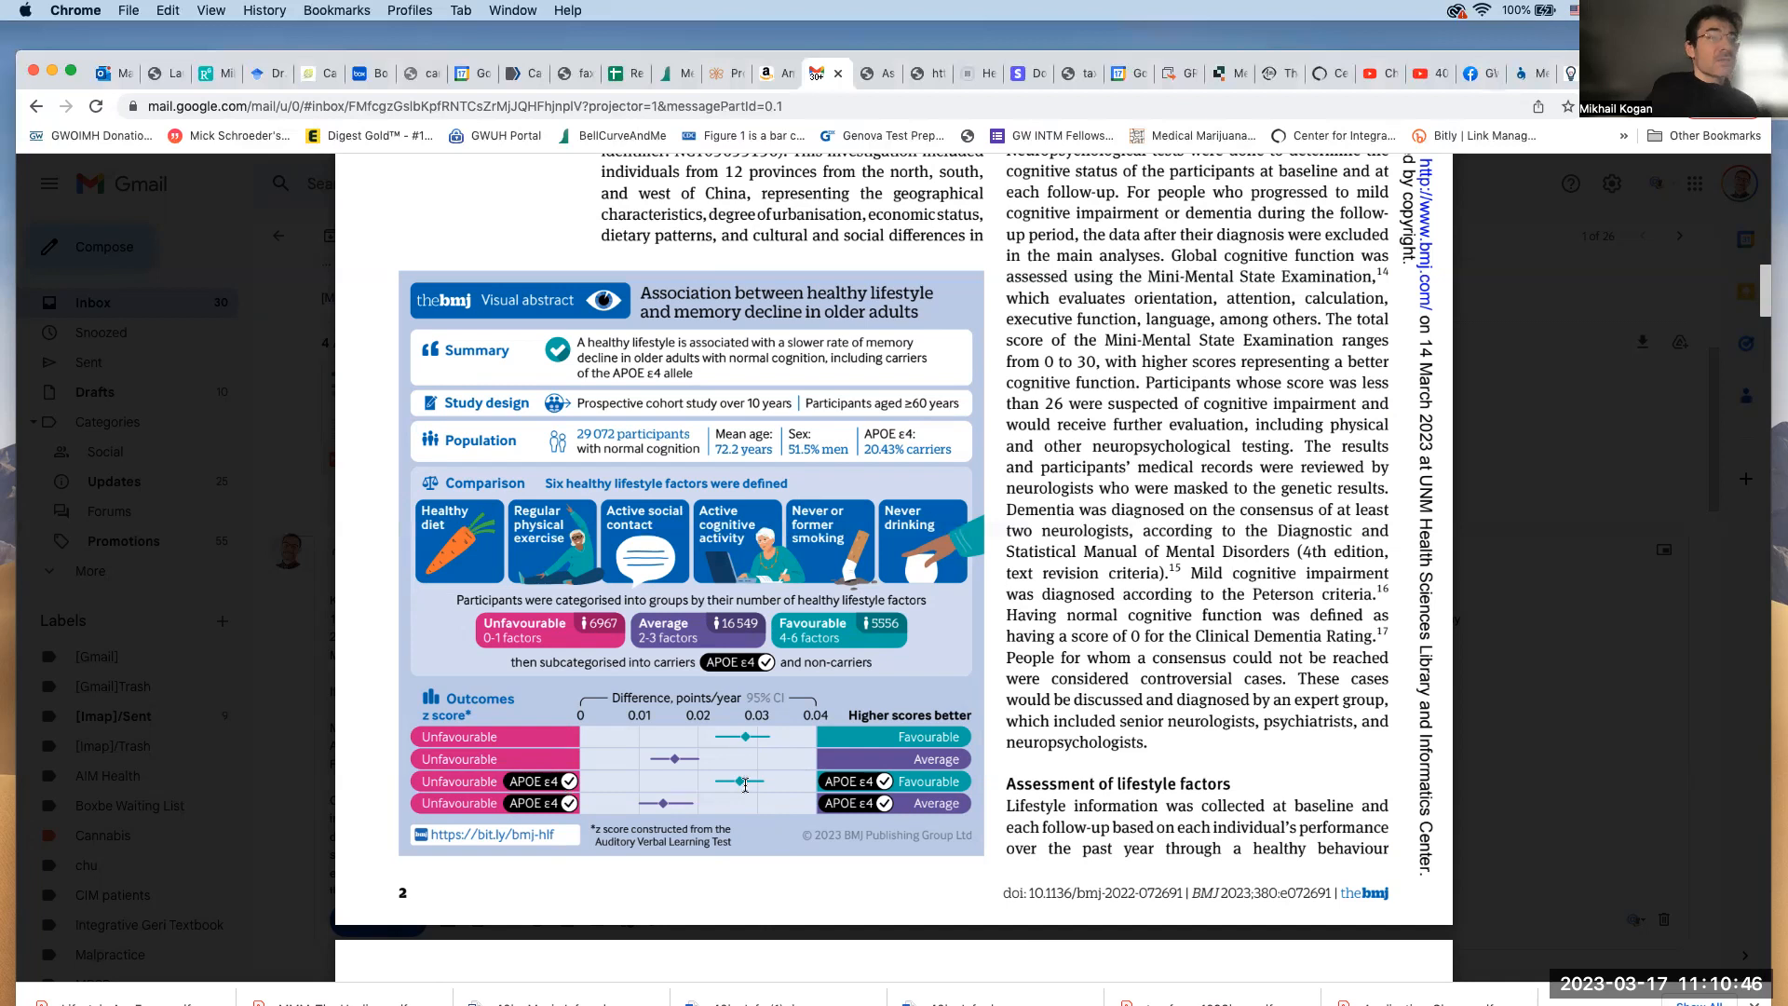
{"action": "mouse_move", "coordinate": [741, 794]}
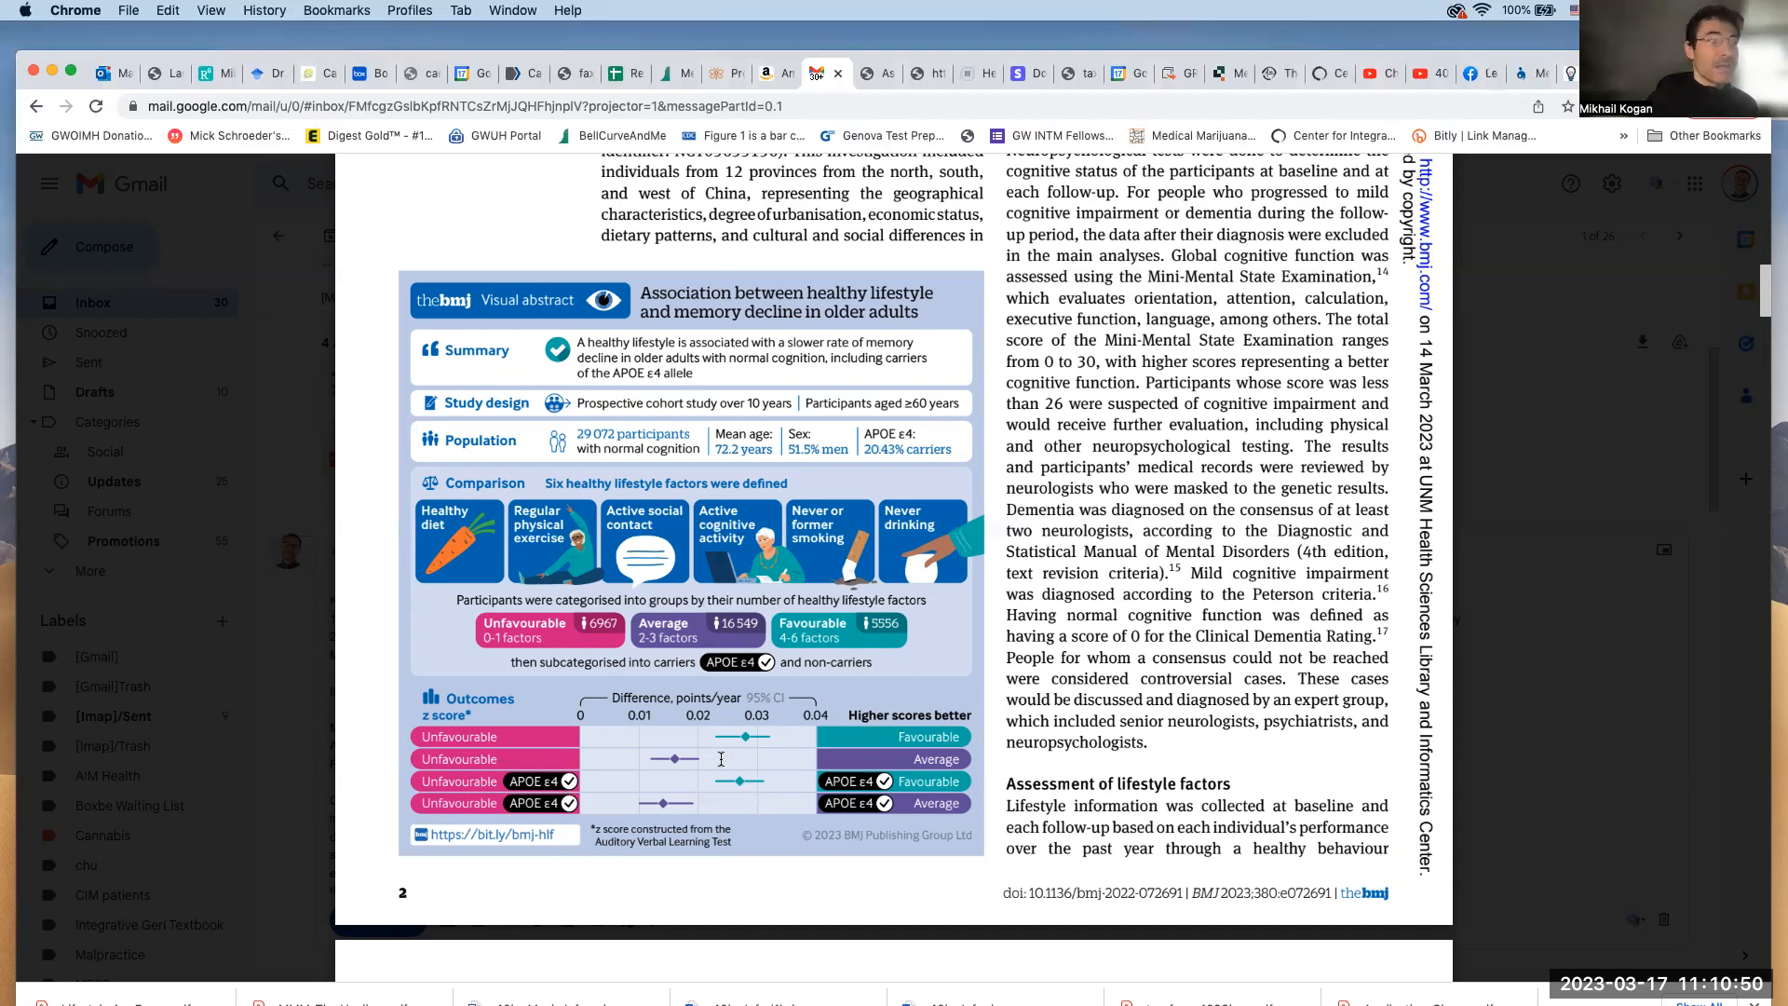
{"action": "mouse_move", "coordinate": [847, 636]}
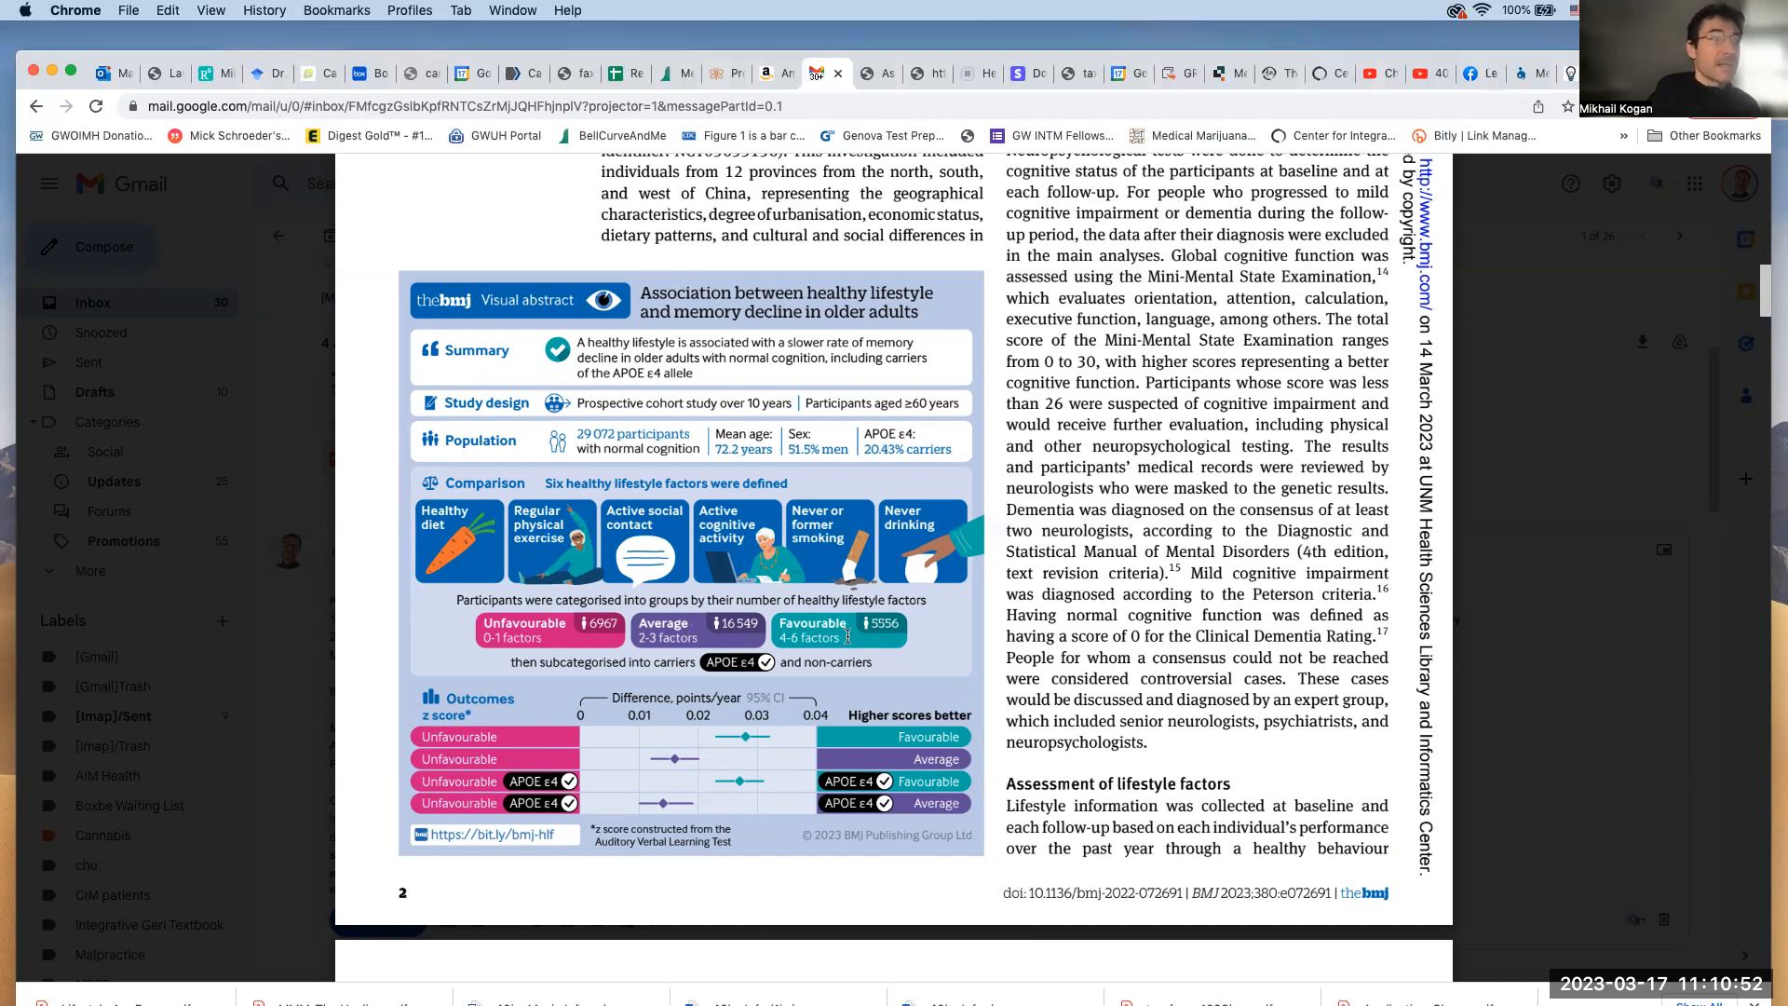